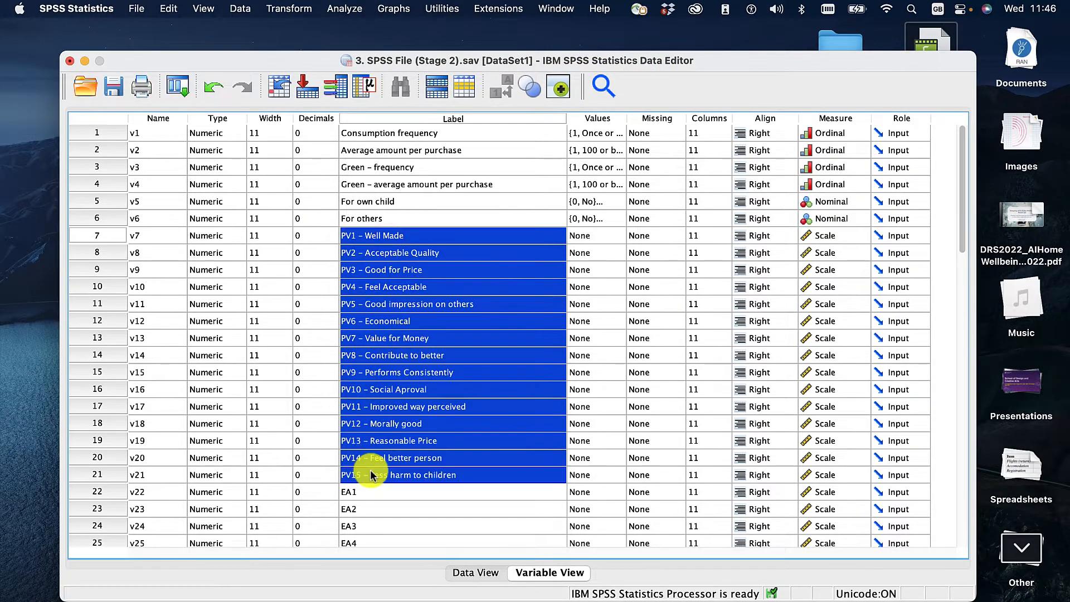
Check how the Gender variable v35 is coded (1 and 2) in its value labels
scroll(down, 3)
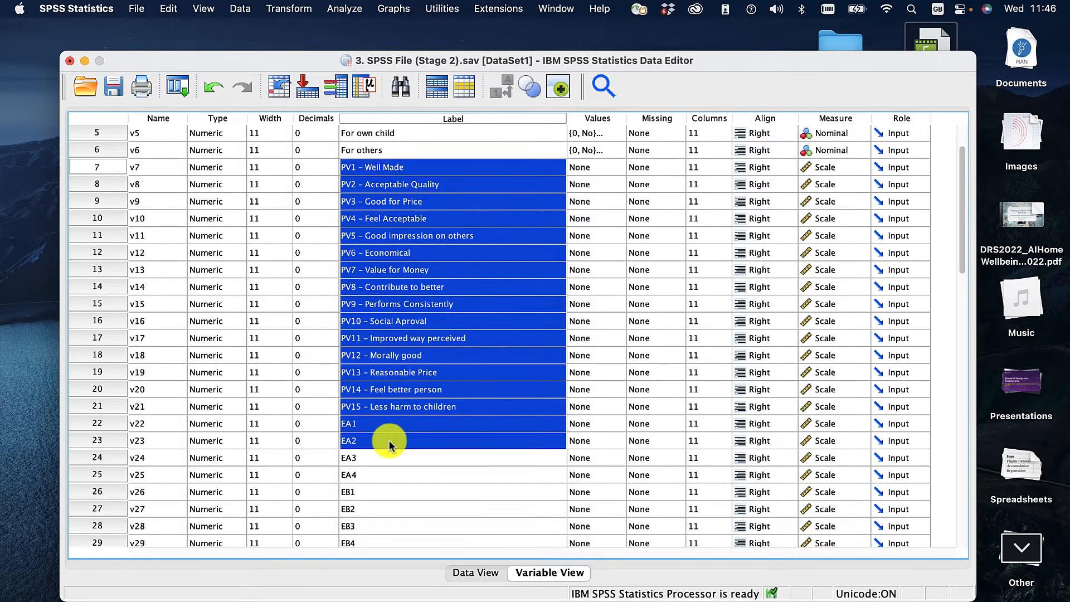
scroll(down, 3)
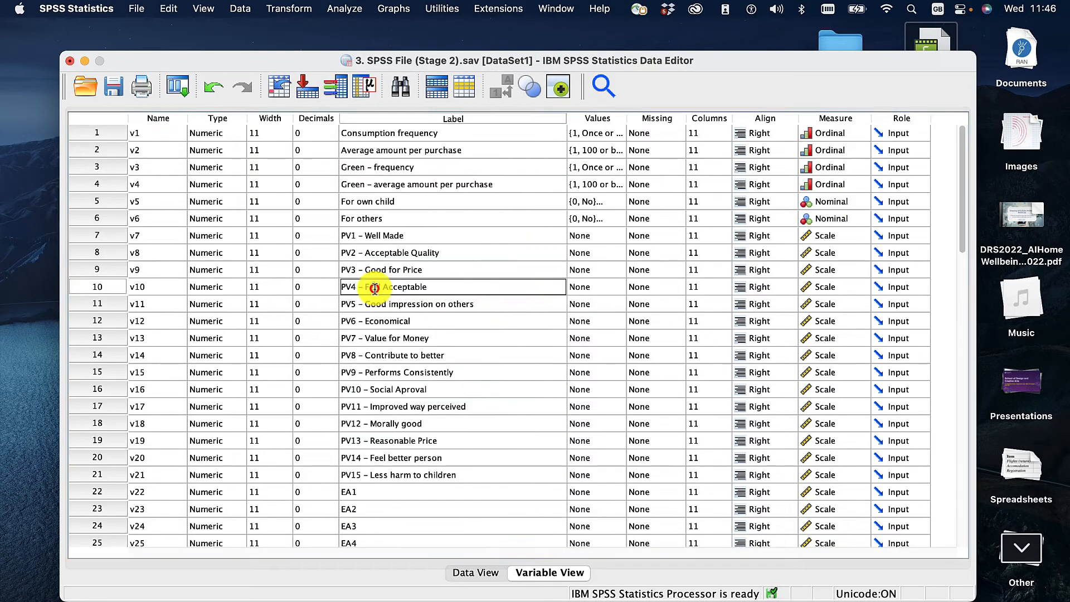
scroll(down, 3)
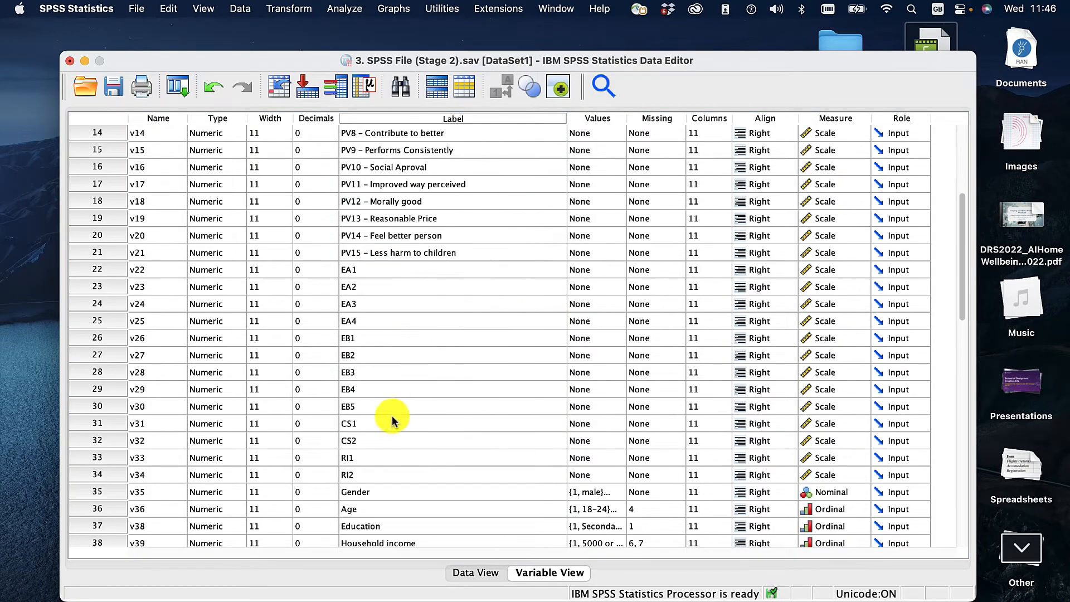
click(593, 491)
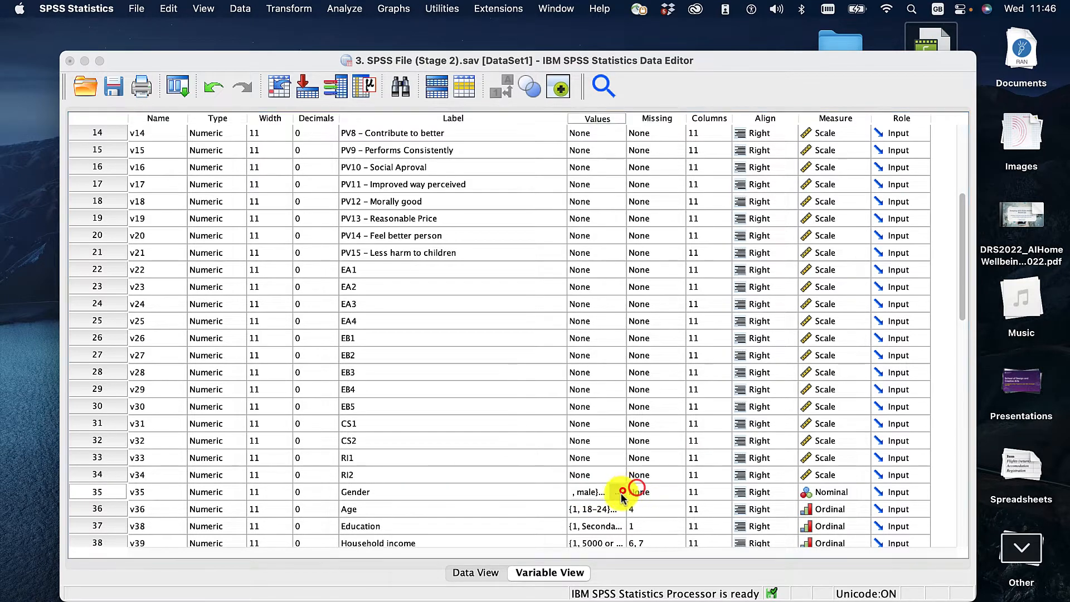
click(626, 492)
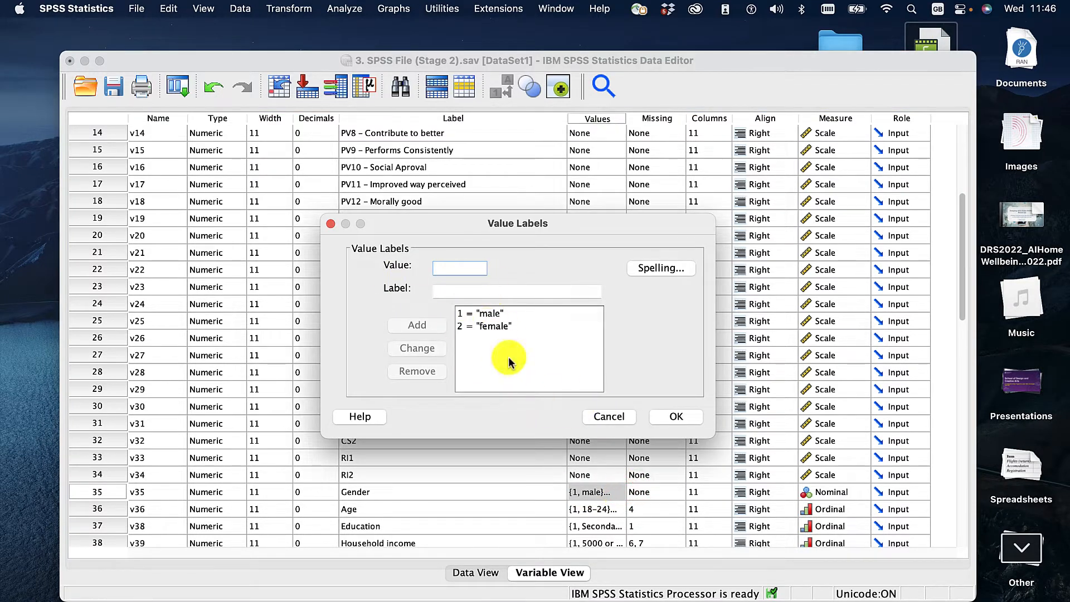
click(674, 416)
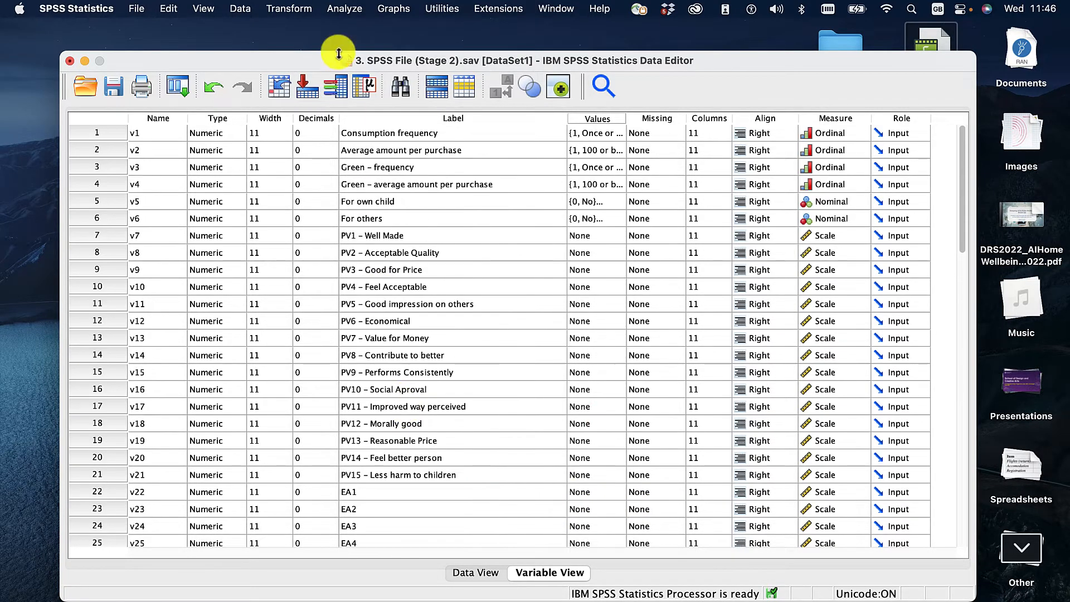
Trial-run the Two-Independent-Samples setup with PV7 Value for Money and groups 1 and 2, then cancel it
click(344, 9)
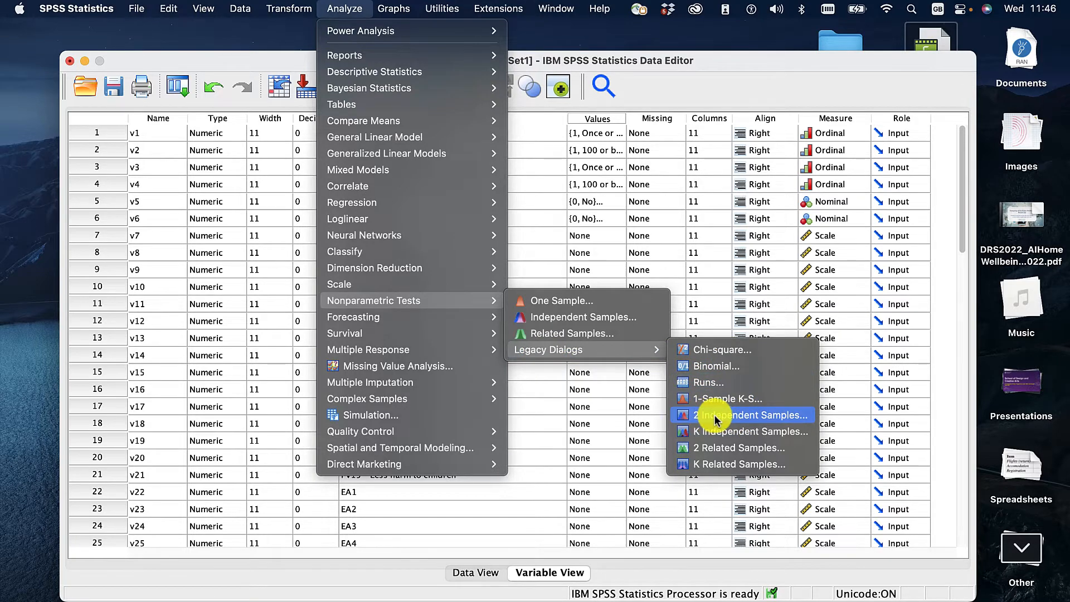
click(750, 415)
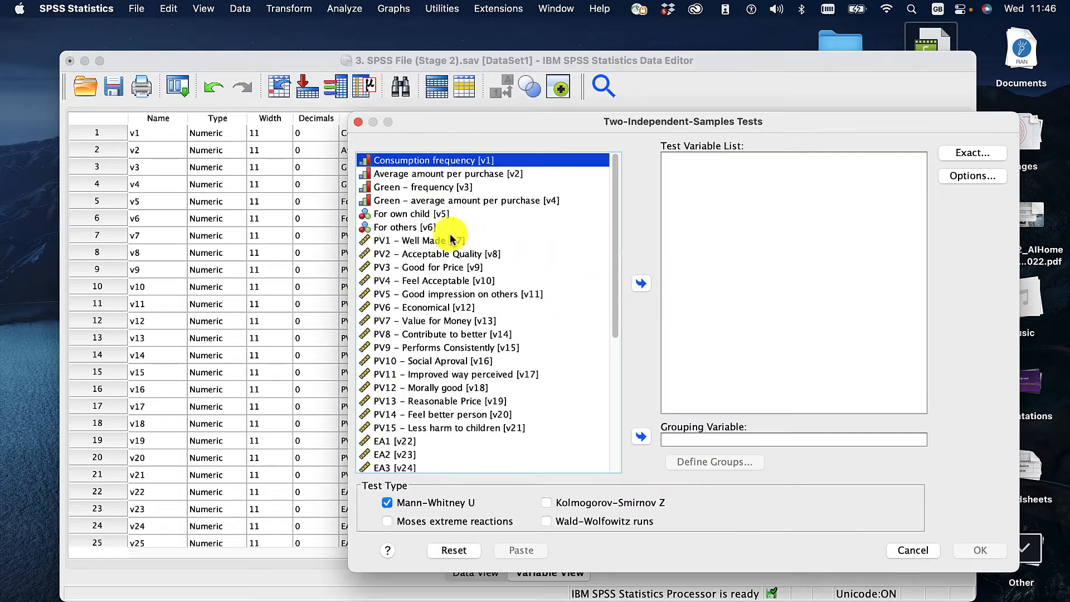
click(418, 240)
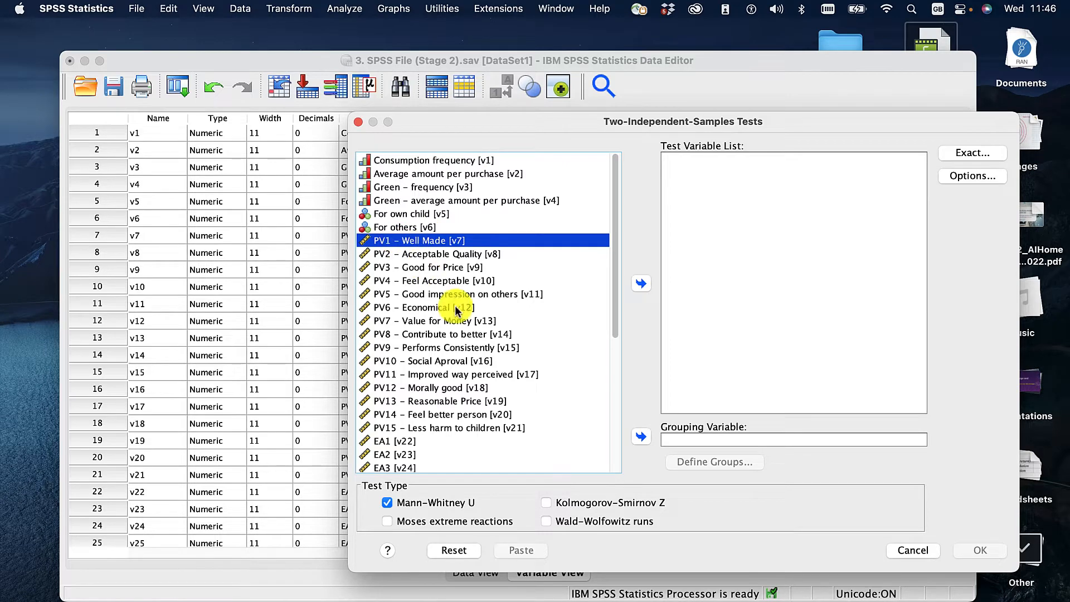
mouse_move(441, 396)
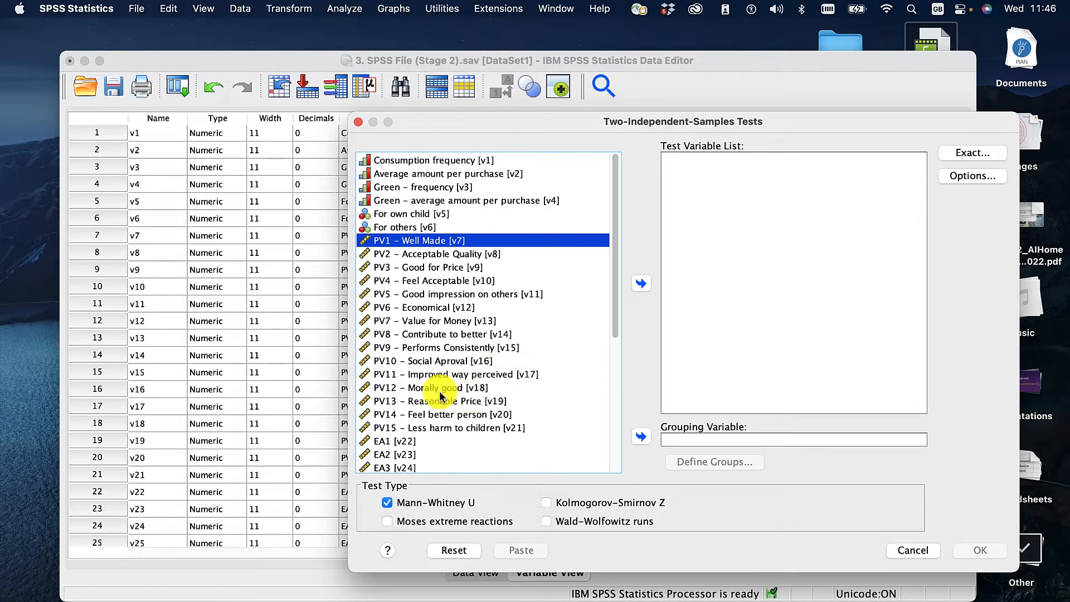
click(433, 321)
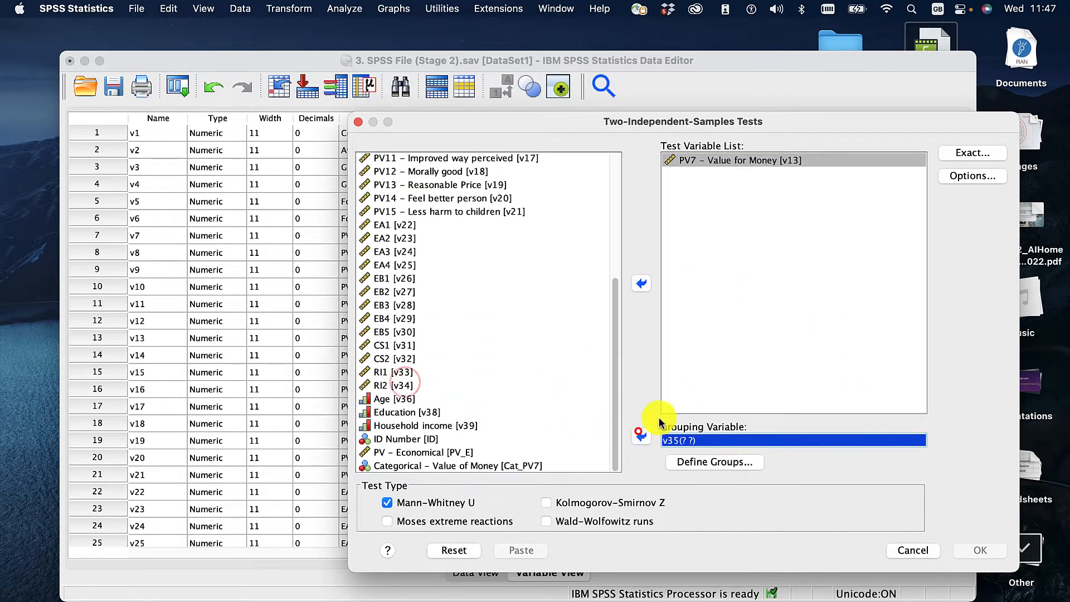
click(714, 462)
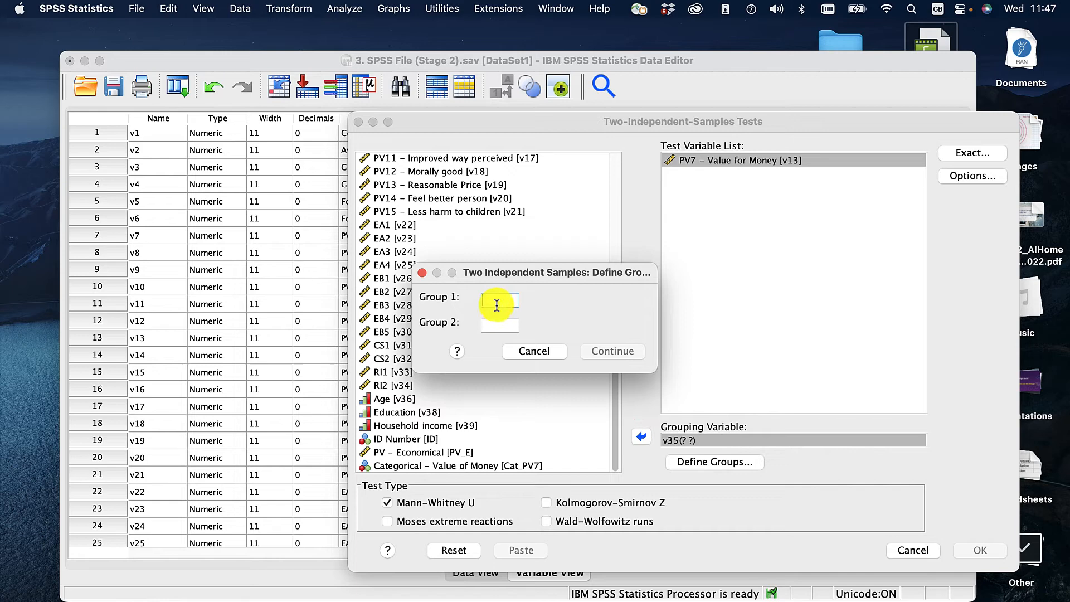
text(2)
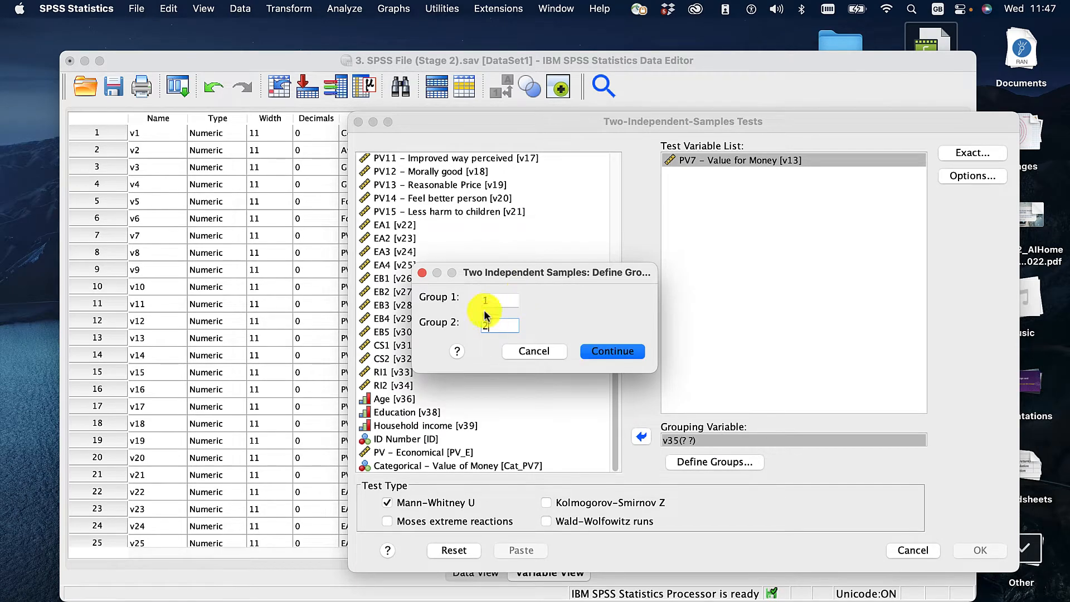
click(498, 326)
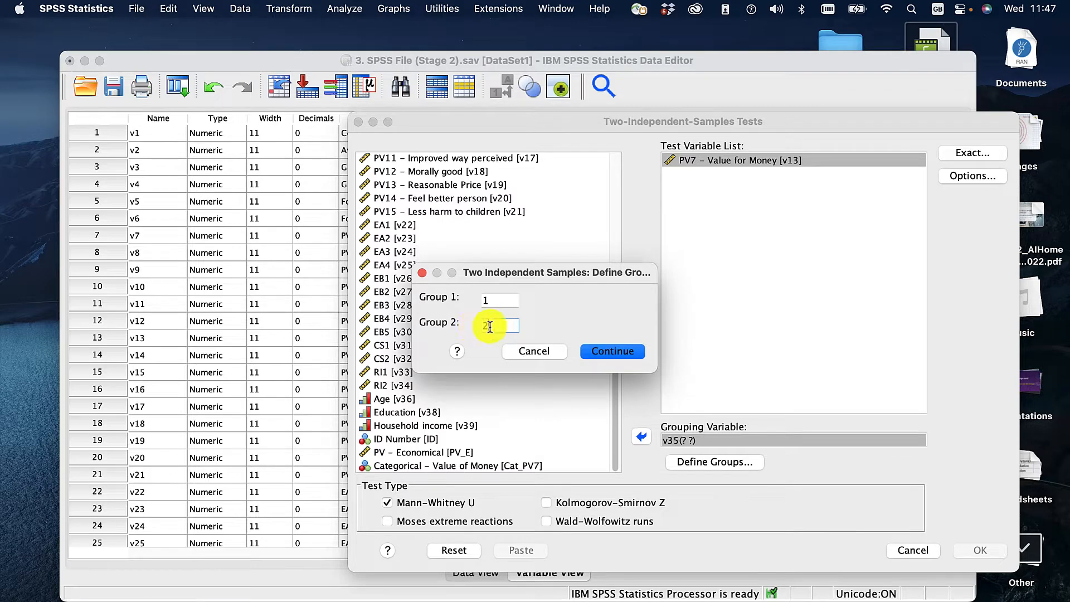
click(610, 350)
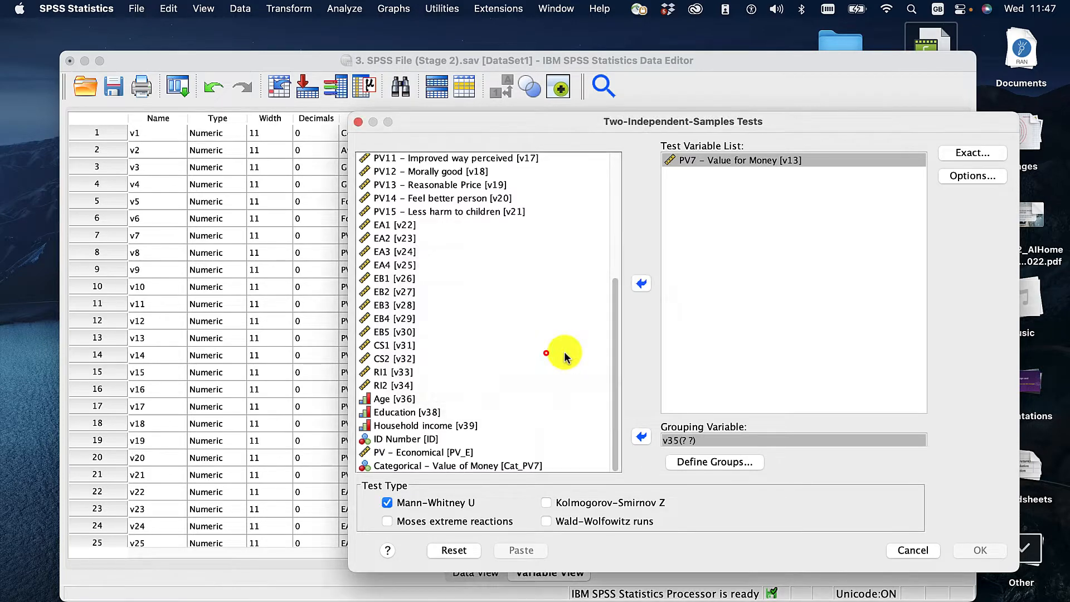
click(912, 549)
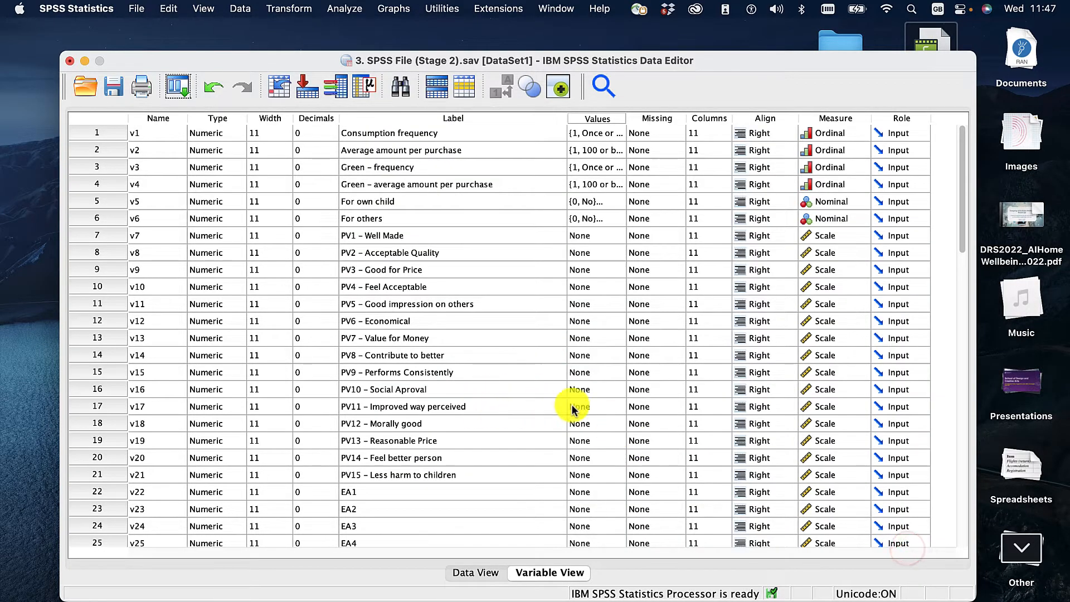
Redo the setup: PV7 Value for Money as test variable, Gender v35 grouping with codes 1 and 2
scroll(down, 3)
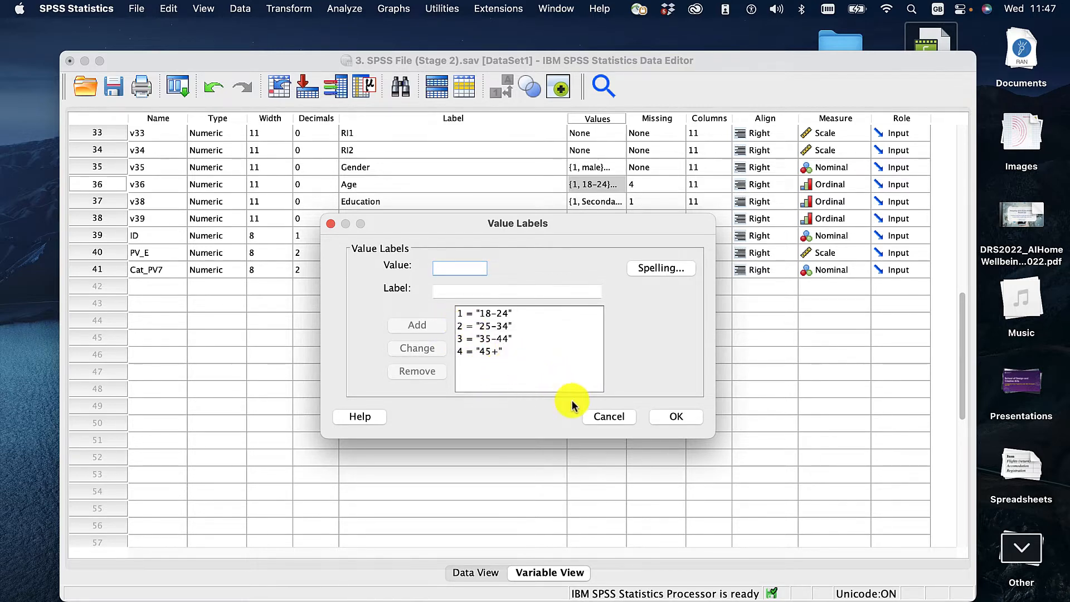
click(675, 416)
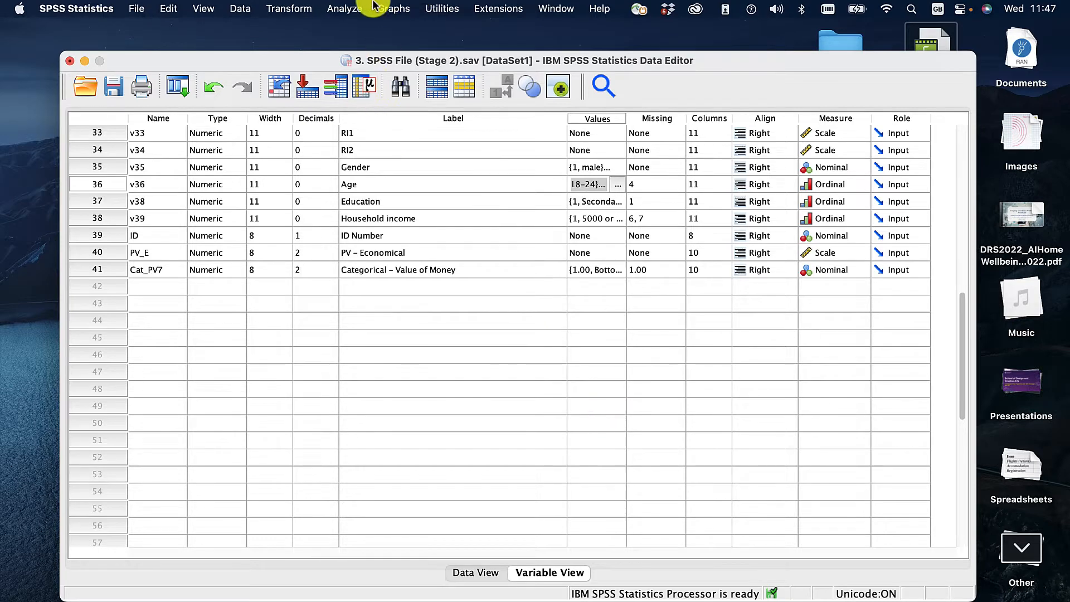
click(344, 8)
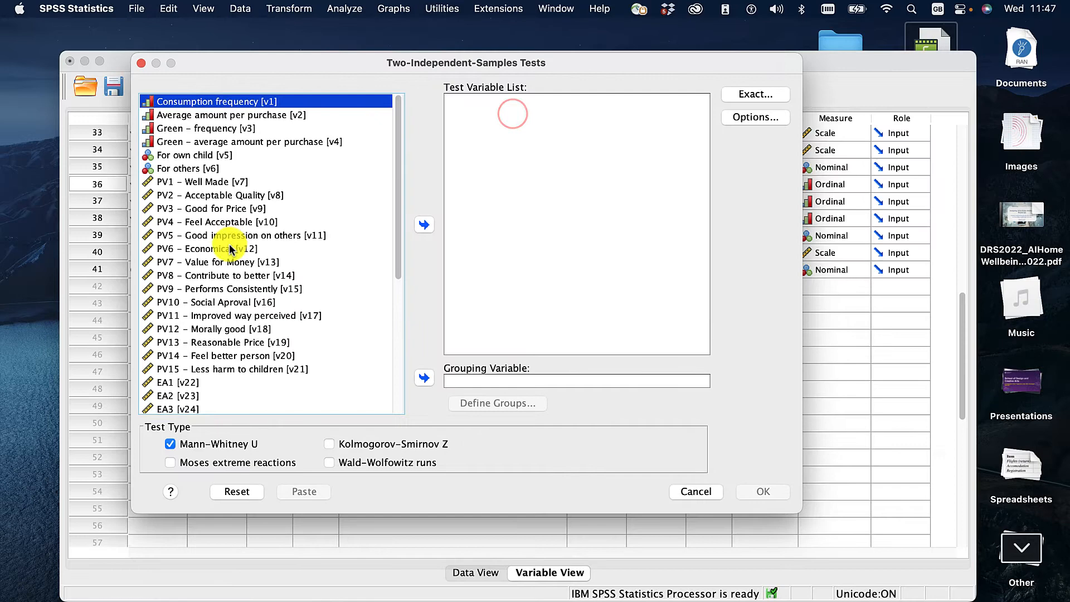
click(424, 225)
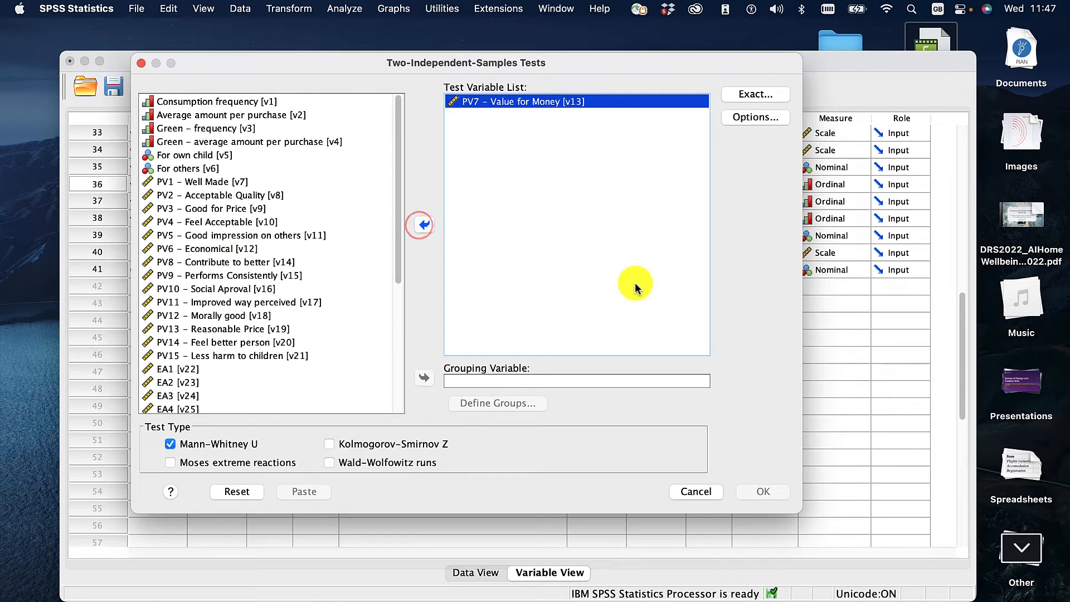
click(184, 325)
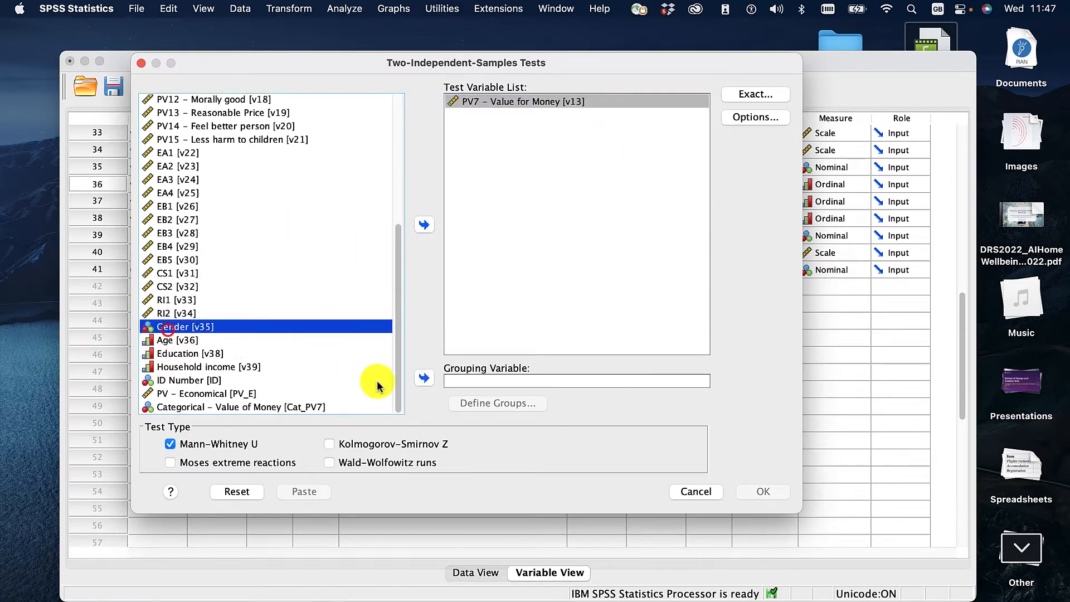
click(496, 402)
text(2)
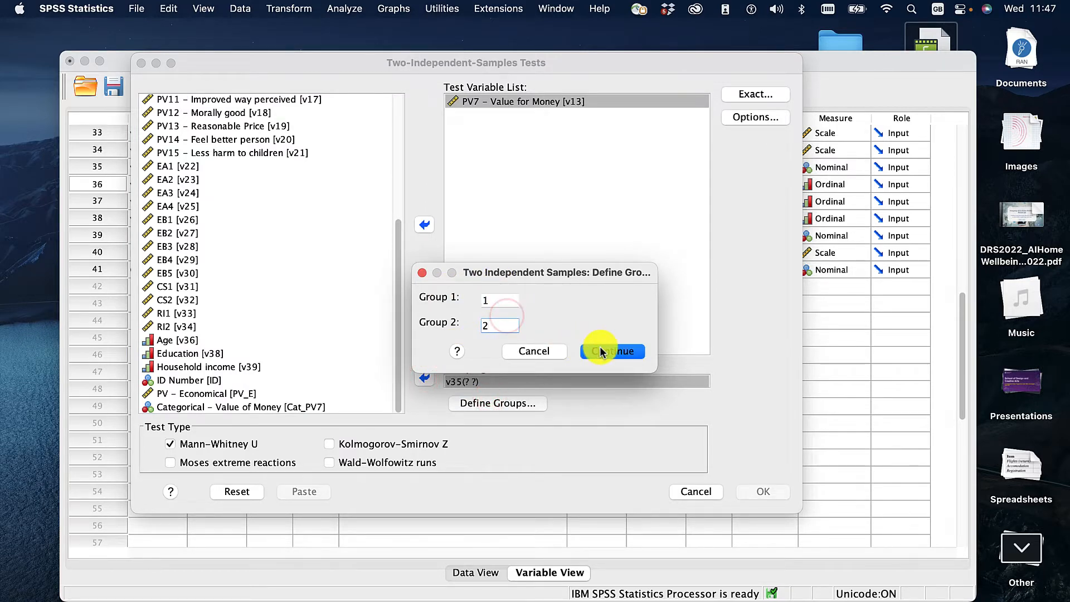
click(610, 350)
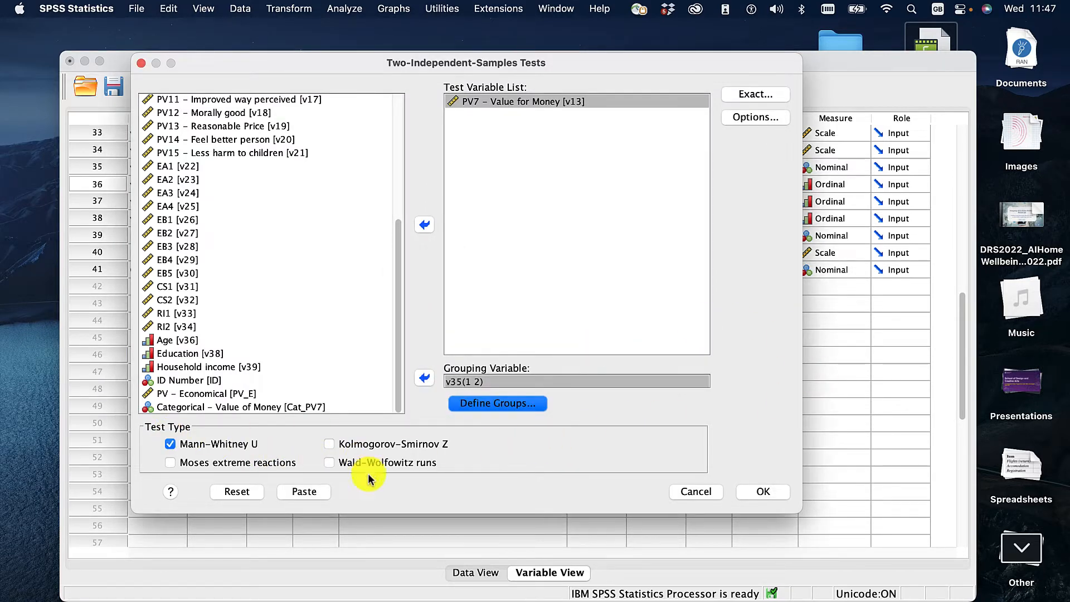
mouse_move(262, 437)
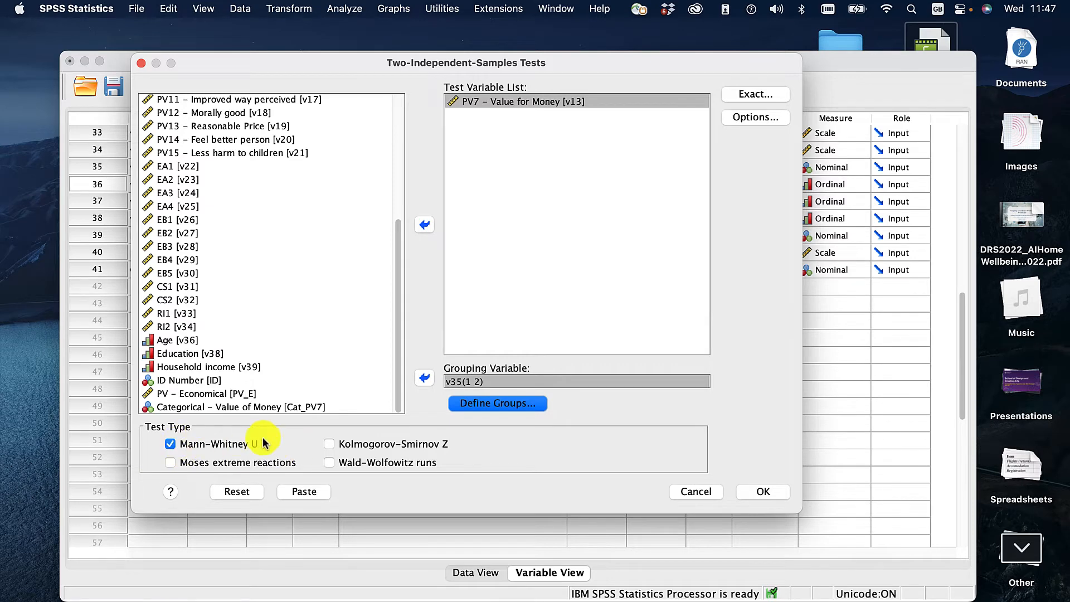
mouse_move(391, 389)
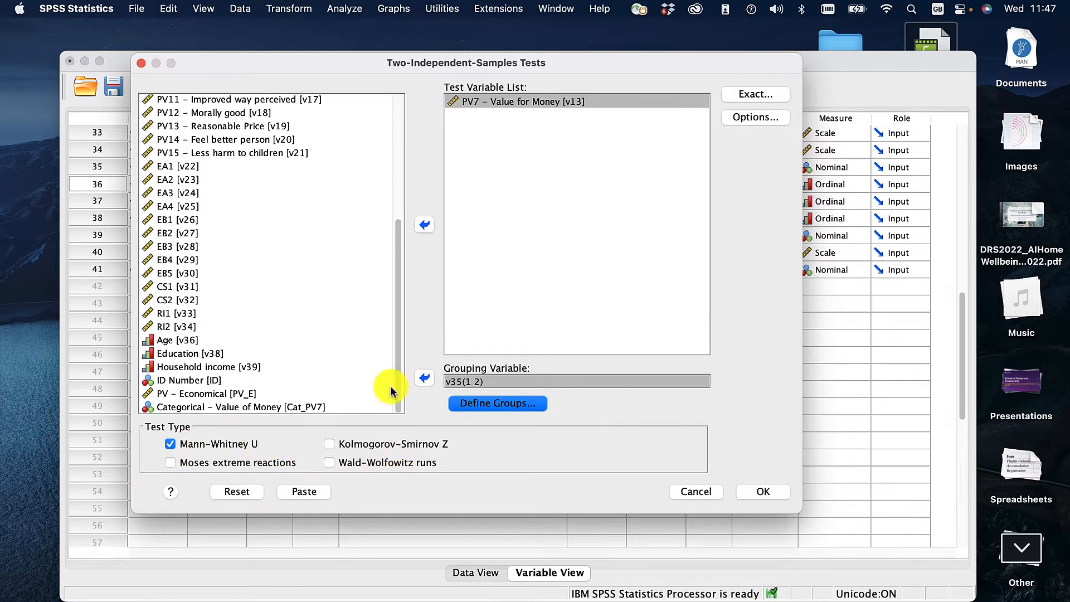
Leave exact tests at Asymptotic only and request Descriptive statistics in Options
click(755, 94)
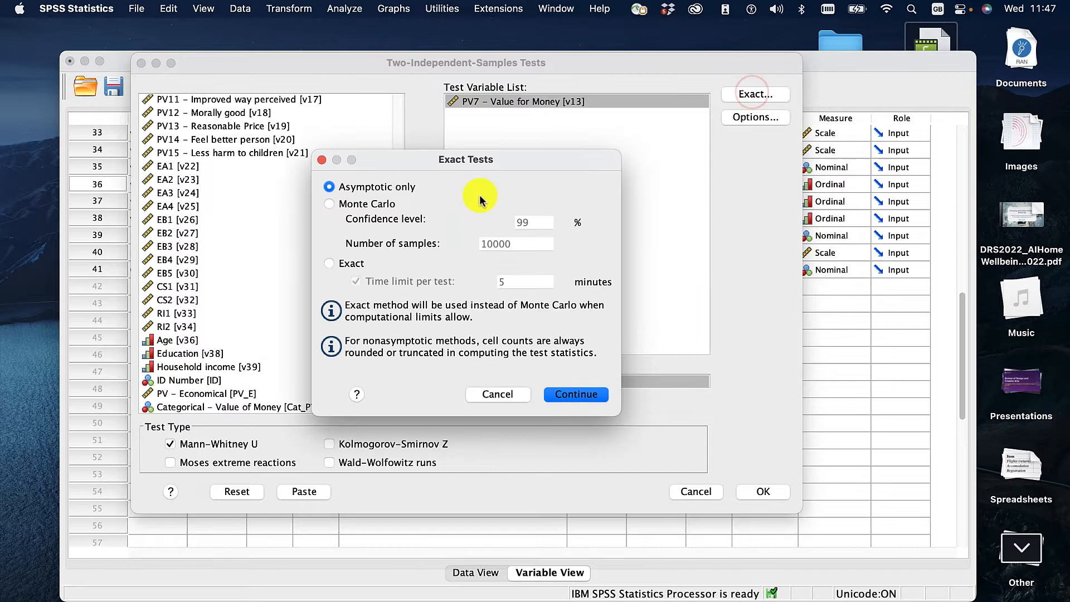
click(574, 394)
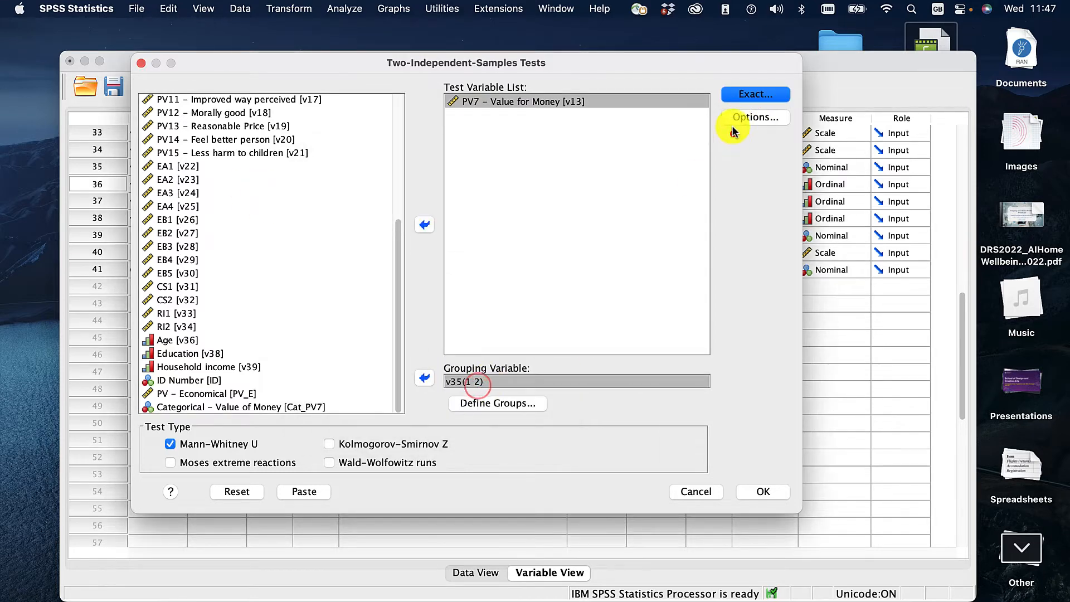
click(754, 117)
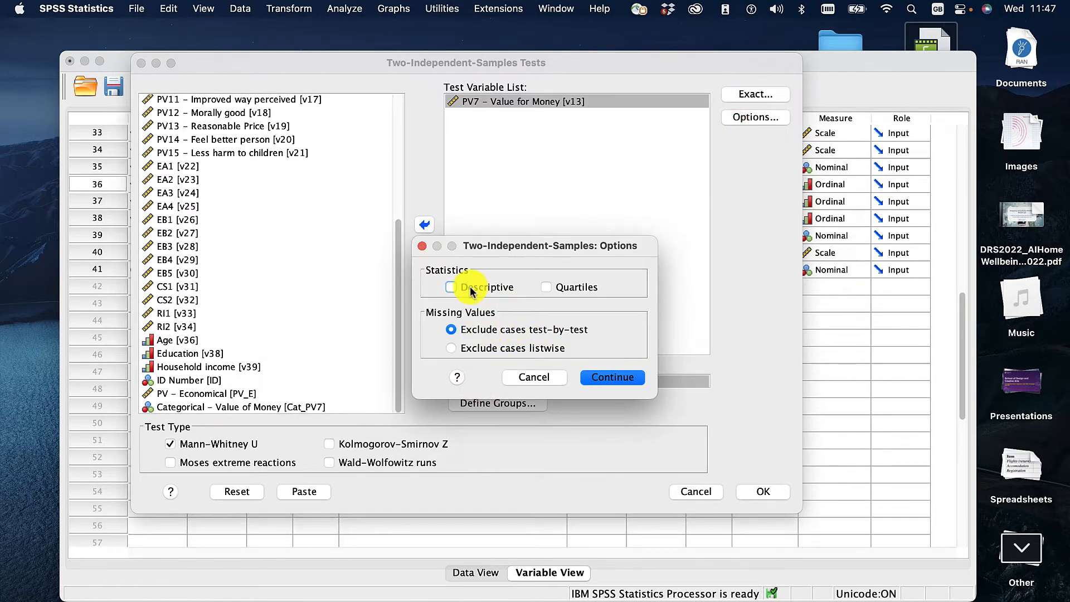
click(450, 286)
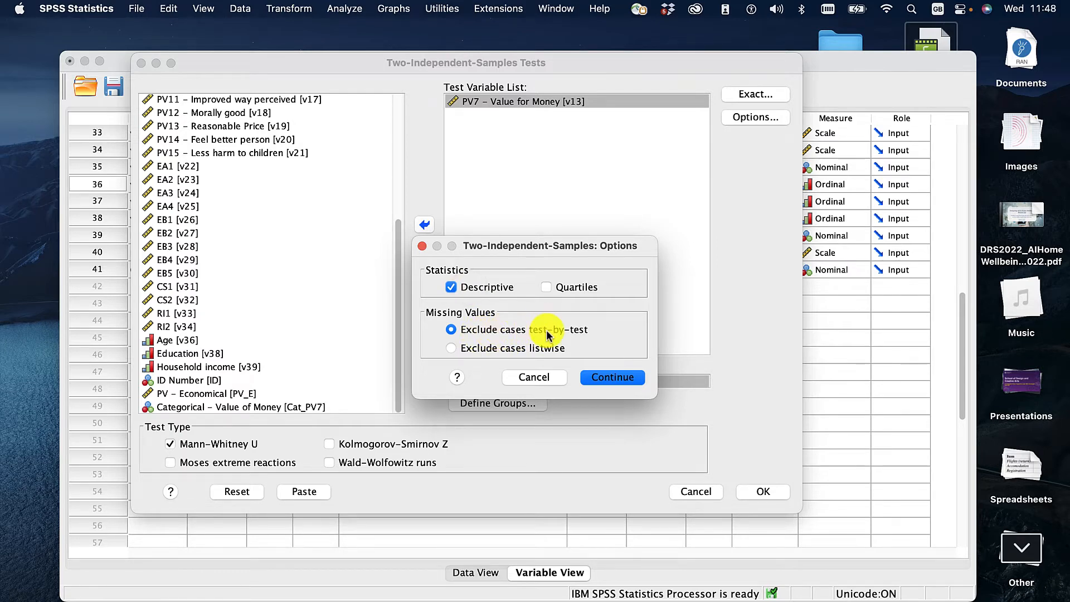
click(610, 377)
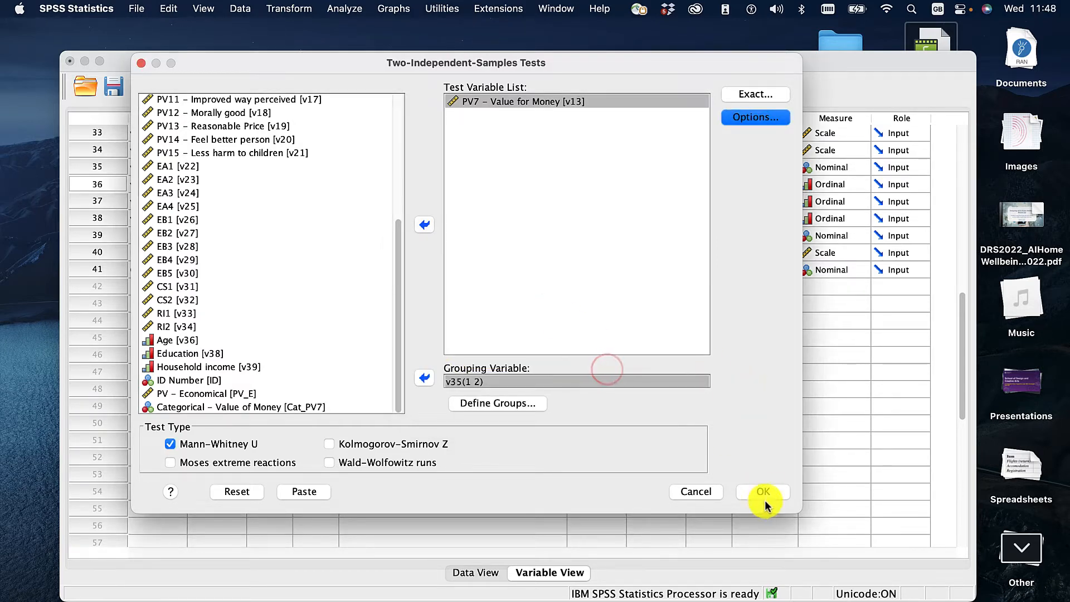
Run the Mann-Whitney test, giving mean ranks 195.72 male, 146.14 female, U = 3482, p < .001
click(762, 492)
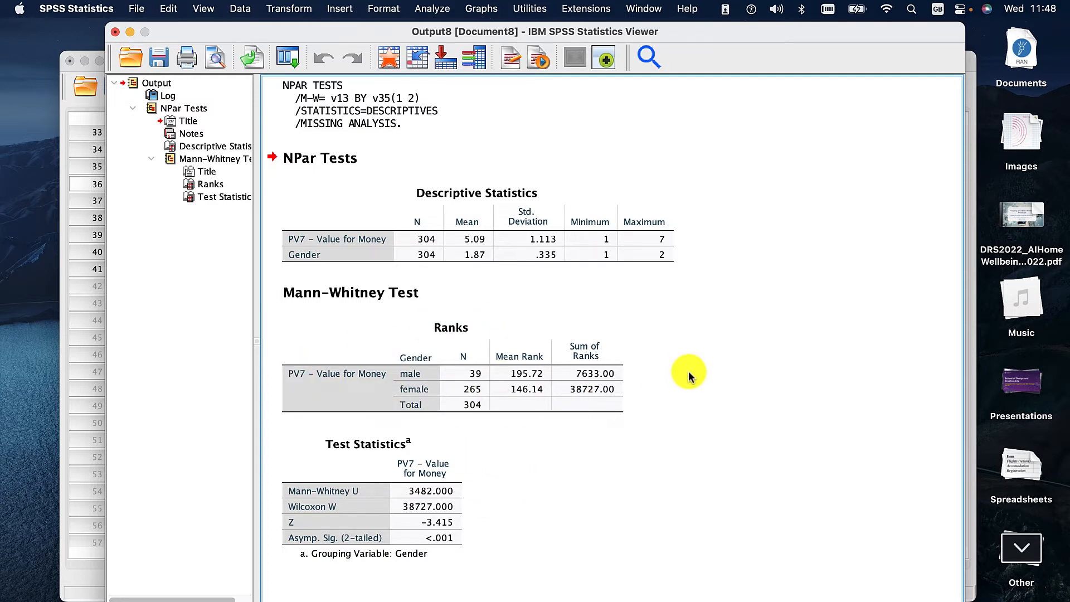
Start a Means analysis with PV7 Value for Money dependent and Gender independent, ready for statistics options
click(431, 9)
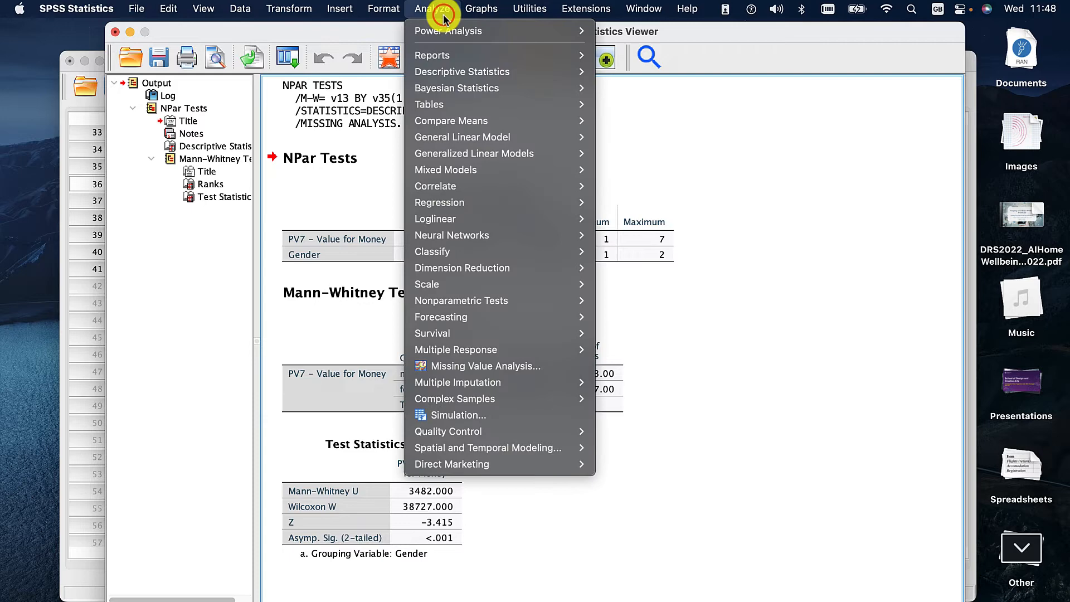
mouse_move(451, 121)
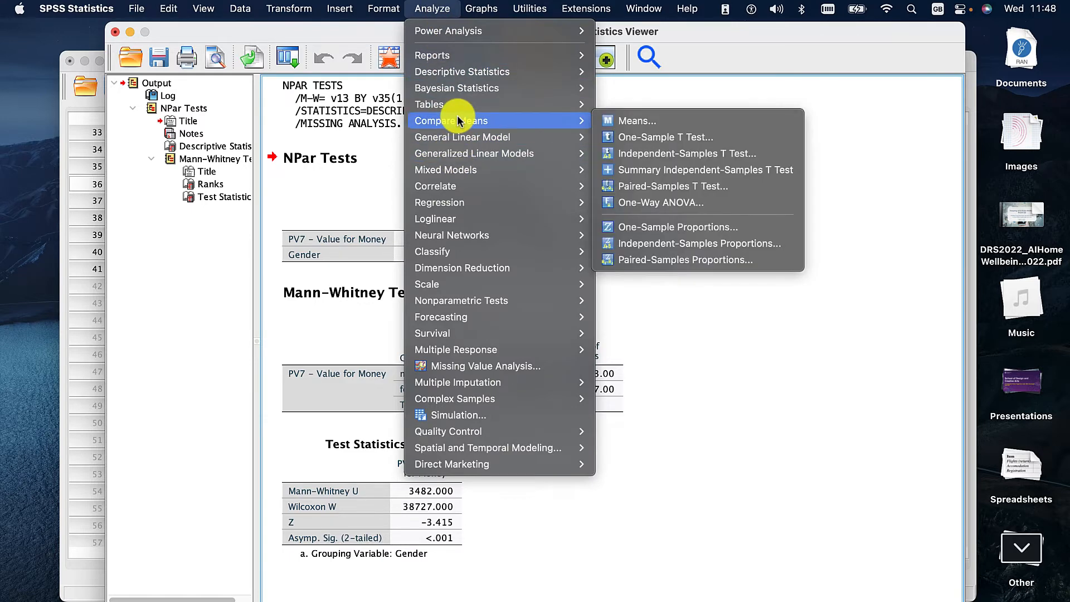
click(637, 121)
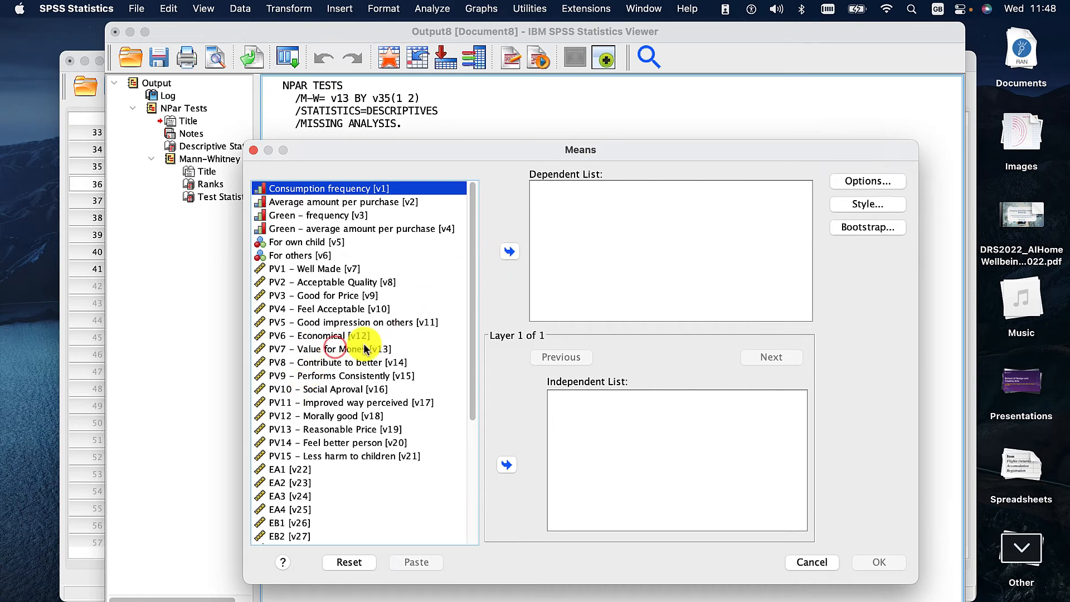
click(509, 252)
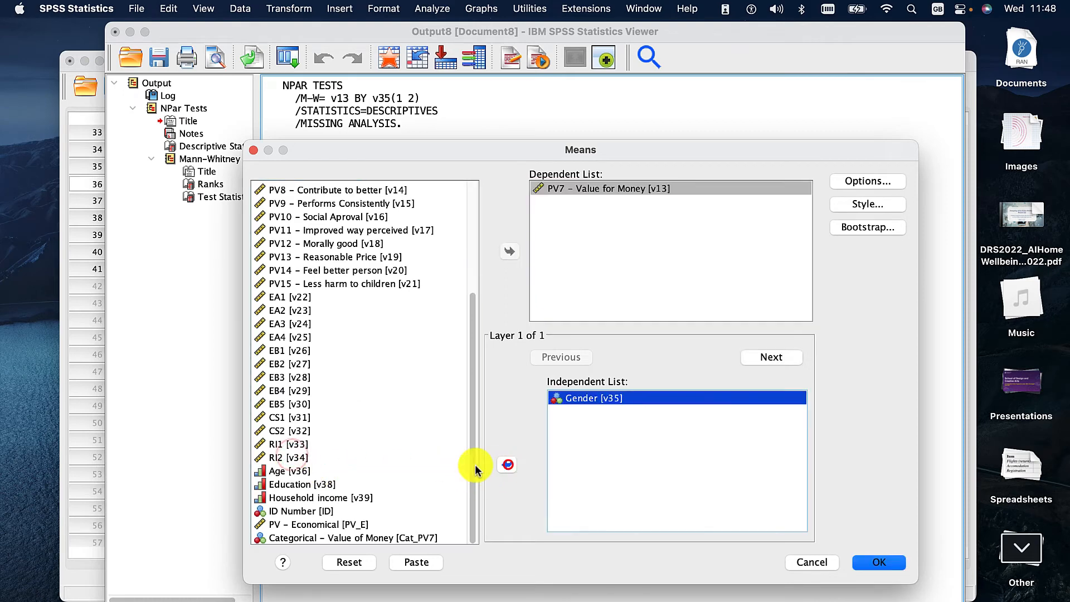
click(867, 181)
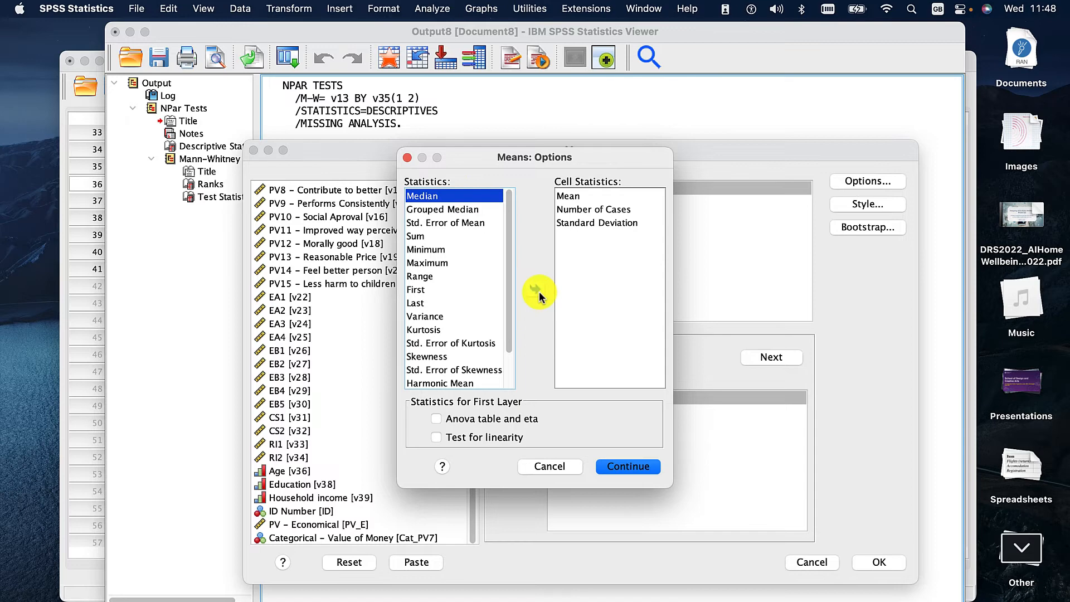
Report count and Median only, skip table styling, and run the Means report (median 6.00 male, 5.00 female)
click(535, 288)
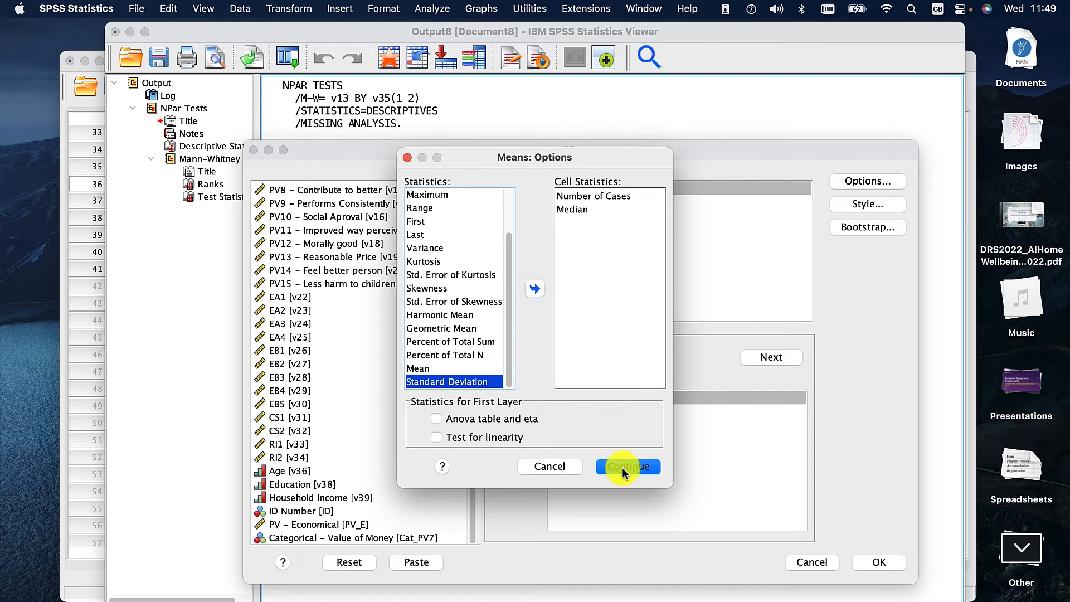
click(627, 466)
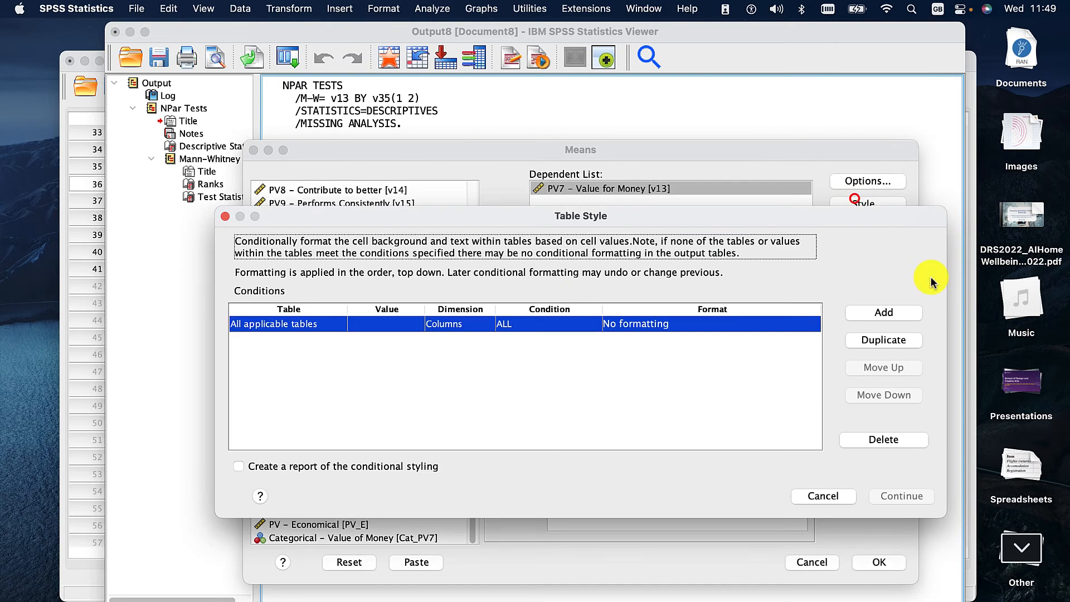
click(823, 495)
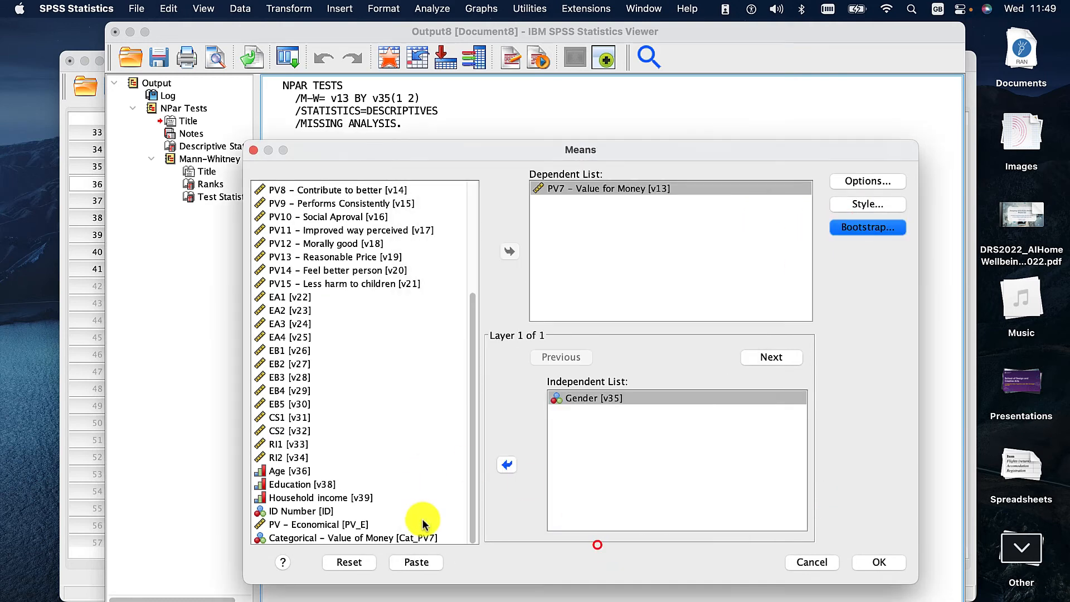
click(878, 562)
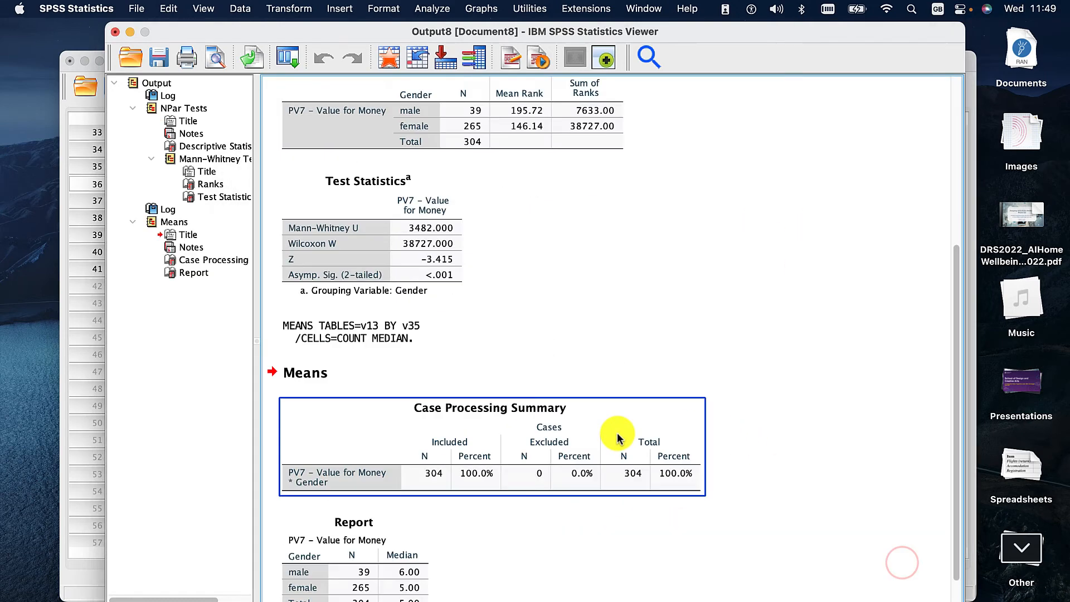
scroll(down, 3)
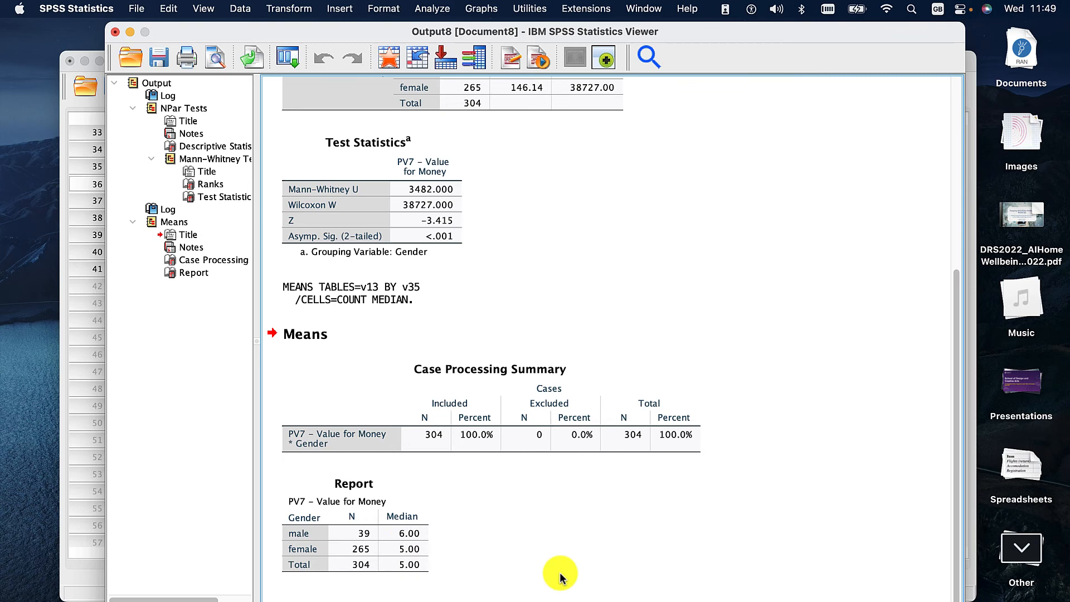
click(408, 548)
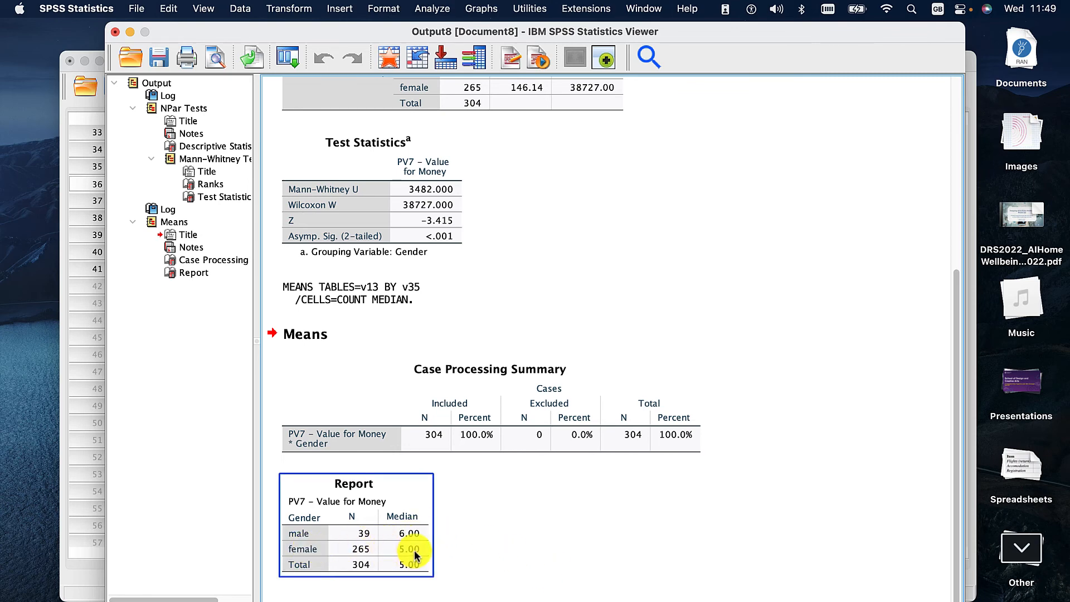